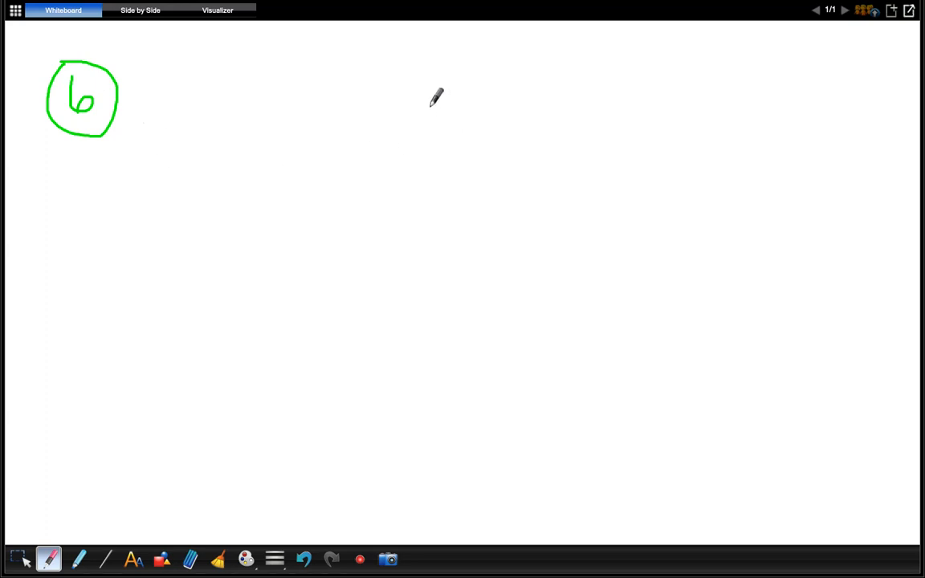
Step: Write the long-division setup 75 into 5775 in green with the division bracket
left_click_drag(433, 104, 417, 147)
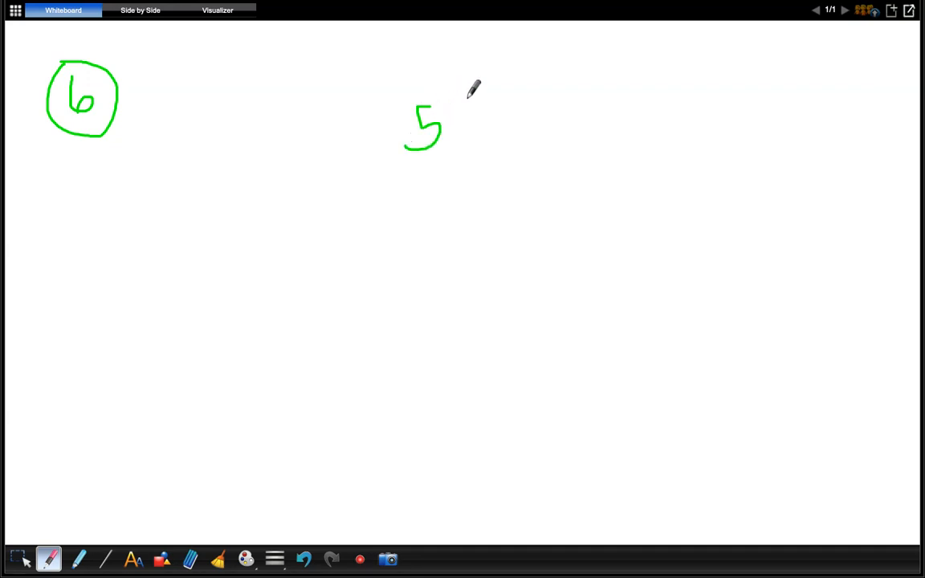
left_click_drag(463, 99, 469, 132)
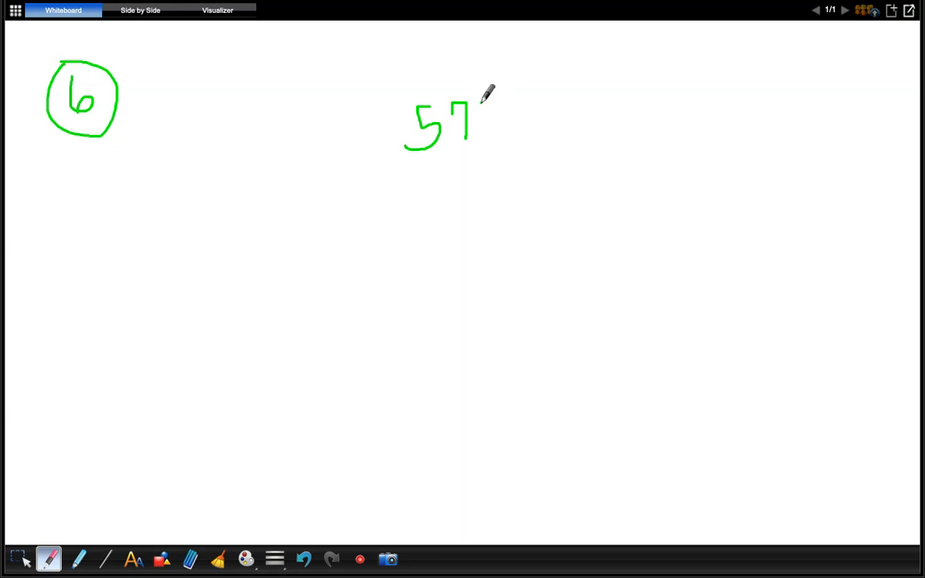
left_click_drag(478, 96, 533, 120)
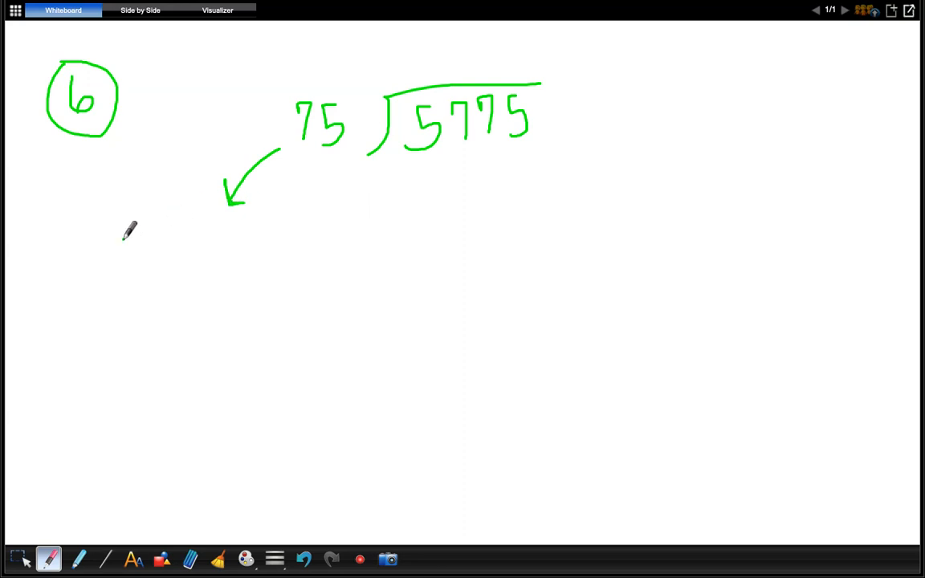
Step: Sketch a first group of three circles and enclose it in a box
left_click_drag(135, 241, 125, 260)
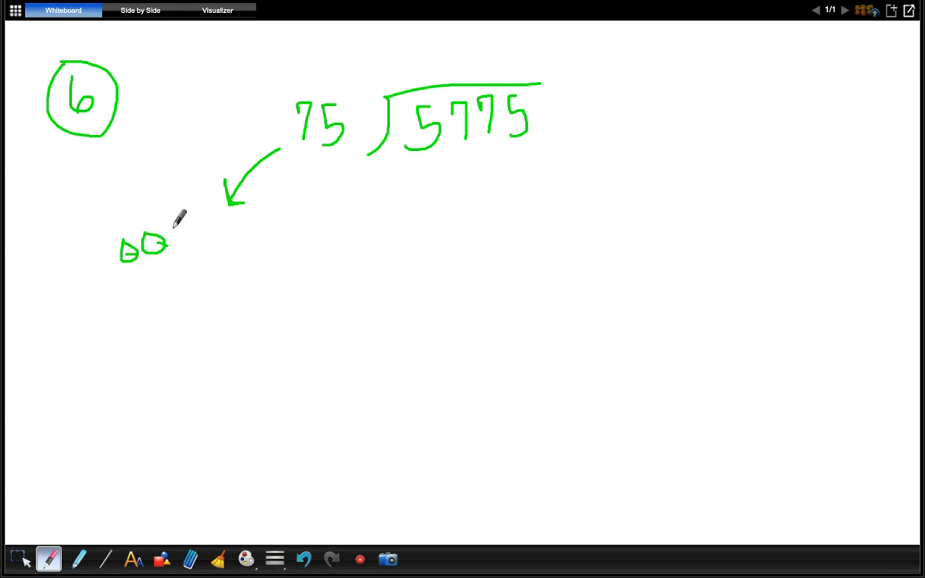
left_click_drag(161, 249, 185, 233)
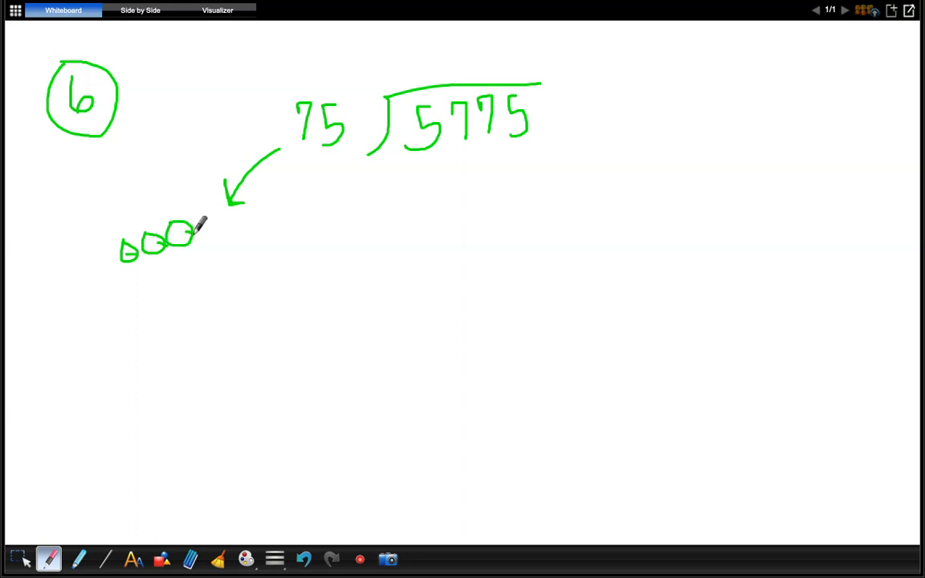
left_click_drag(95, 239, 196, 249)
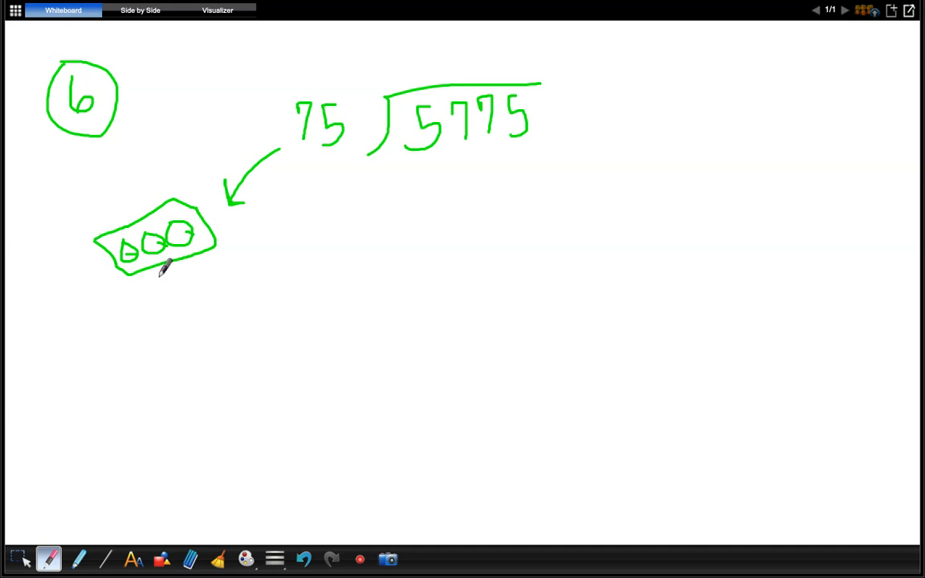
mouse_move(144, 291)
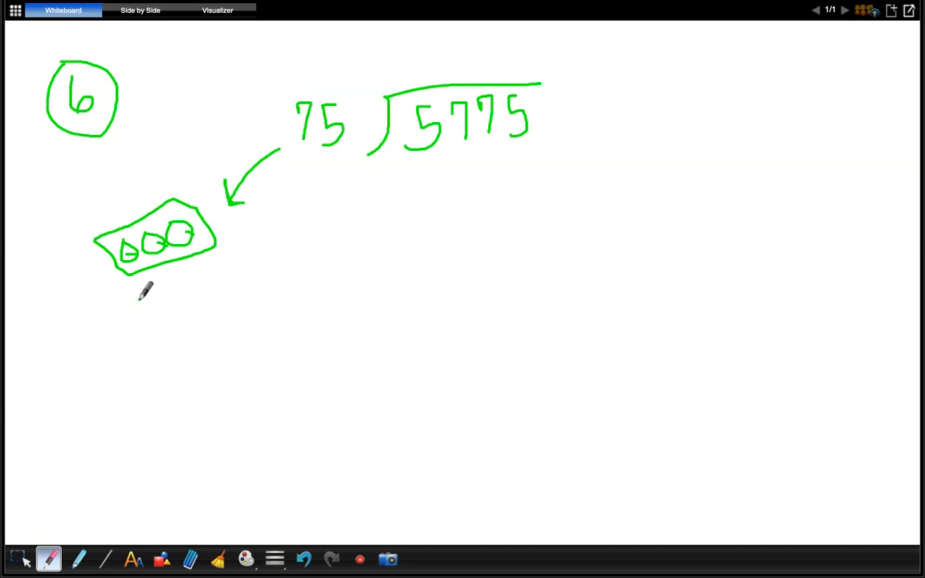
Step: Sketch a second boxed group of three circles below the first
left_click_drag(142, 292, 153, 321)
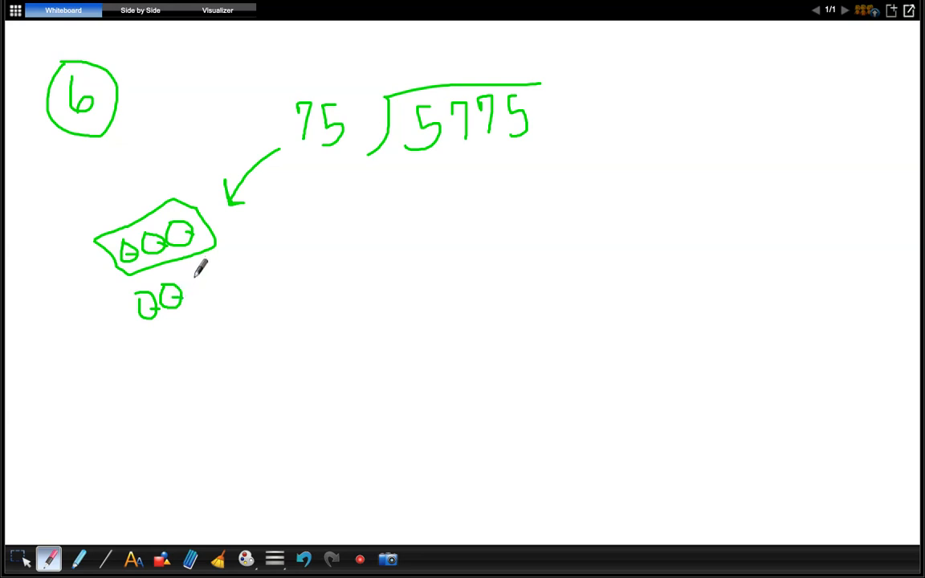
left_click_drag(201, 289, 212, 297)
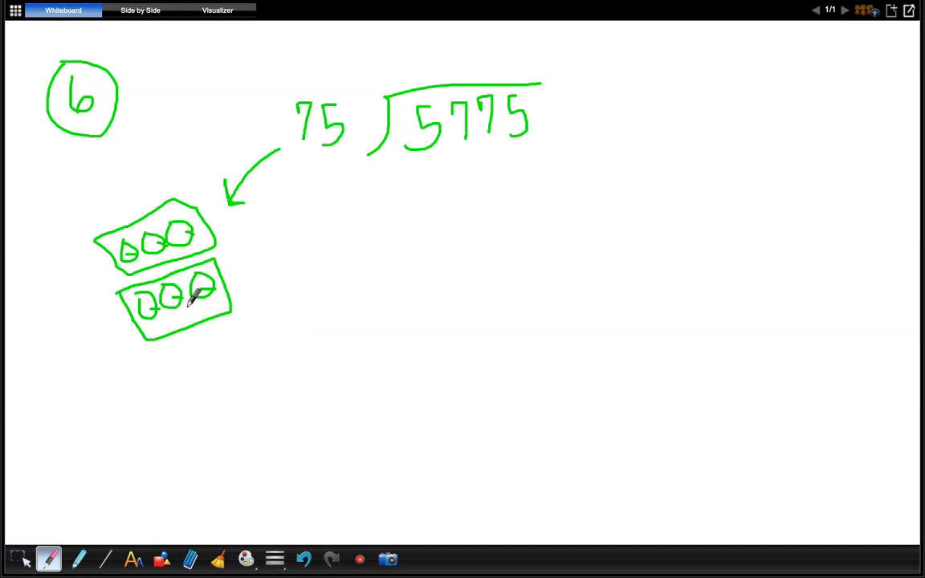
left_click_drag(196, 286, 206, 302)
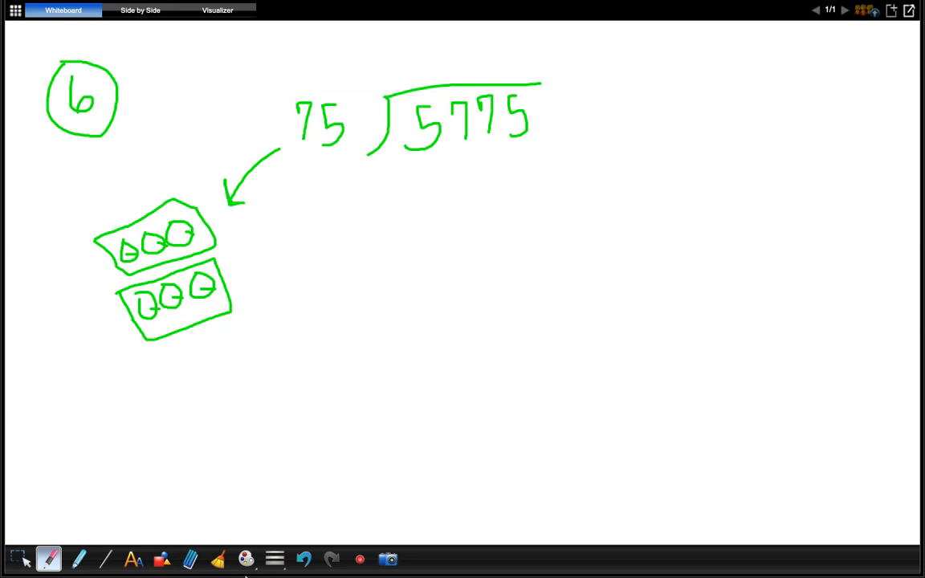
Step: Switch to red, mark the circles and write 1.50 = 150 beside the groups
left_click(48, 559)
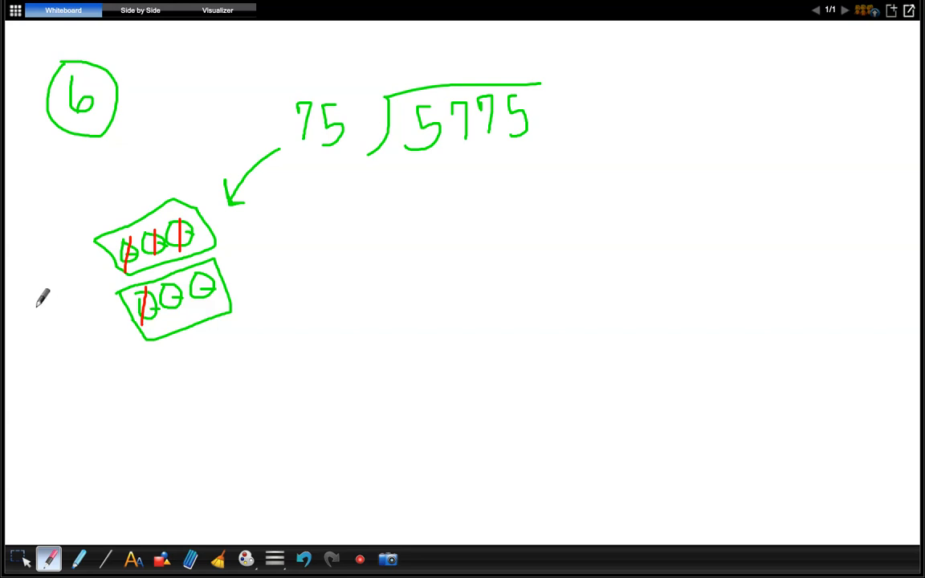
left_click_drag(35, 312, 36, 339)
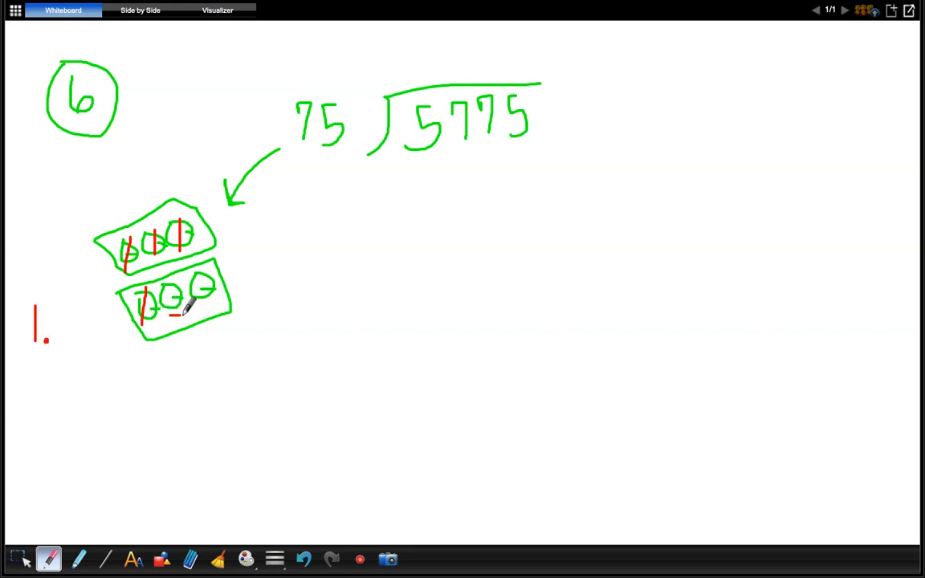
left_click_drag(193, 308, 211, 309)
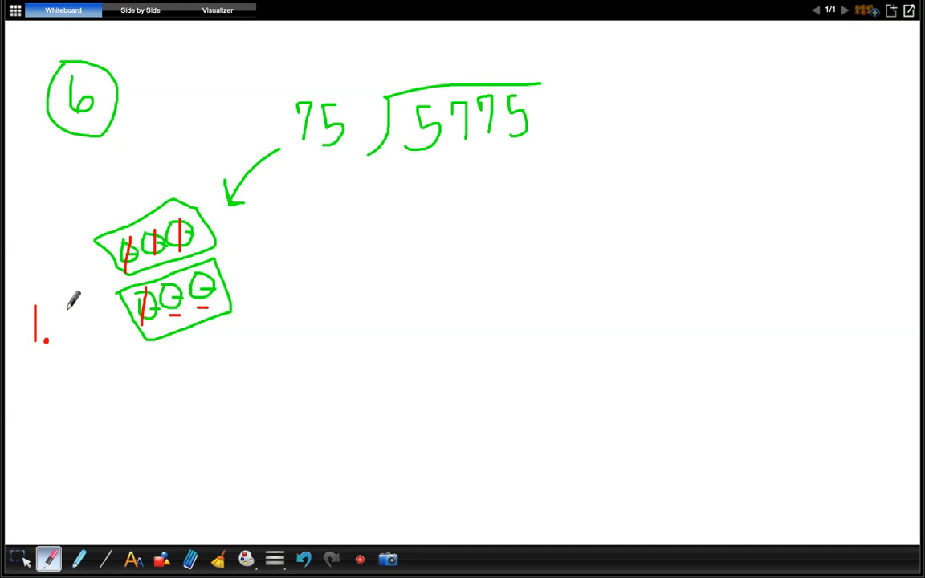
left_click_drag(56, 321, 96, 321)
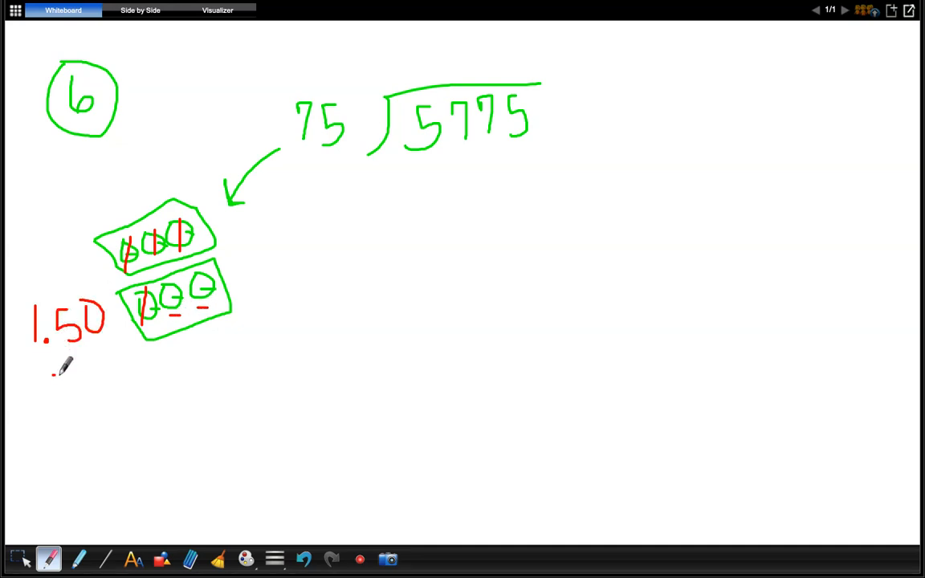
left_click_drag(39, 370, 38, 433)
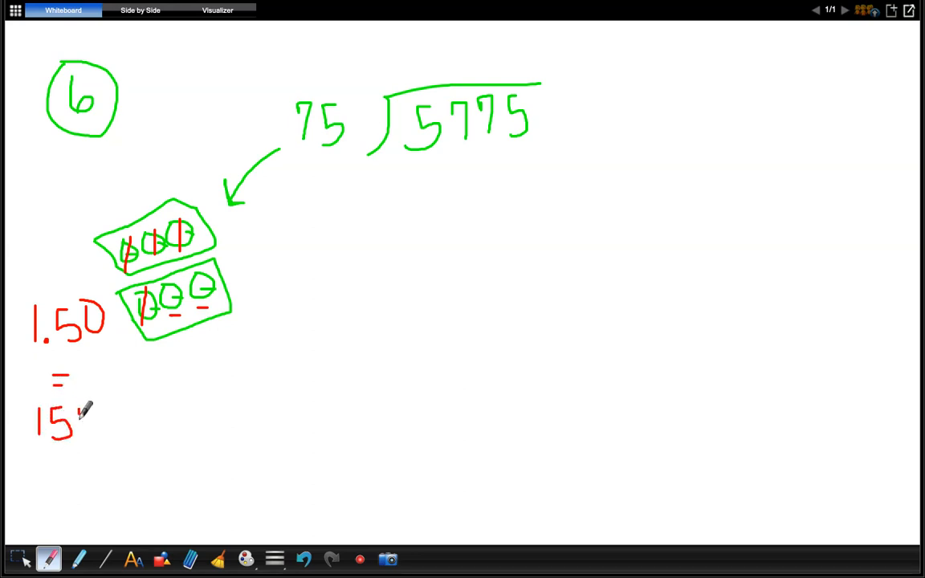
left_click_drag(78, 409, 89, 434)
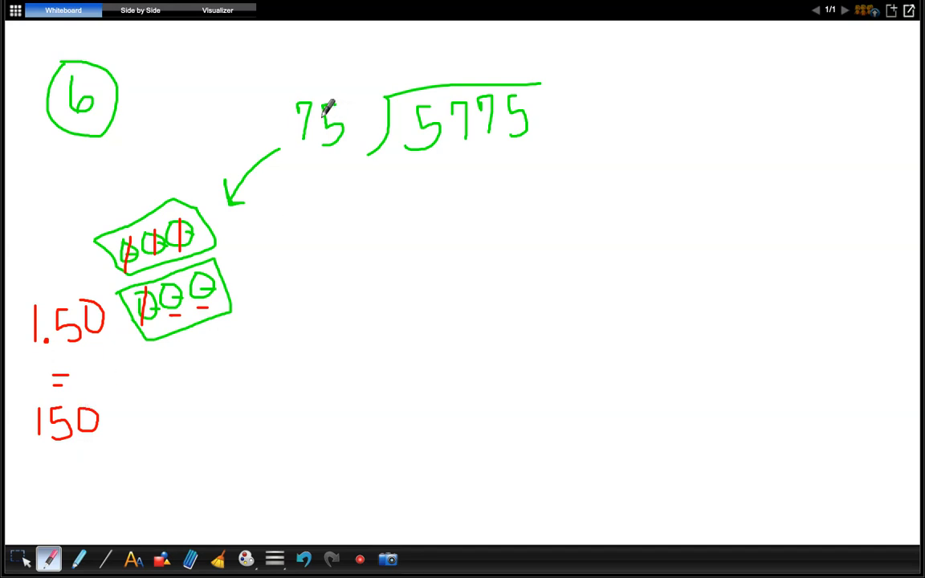
mouse_move(335, 151)
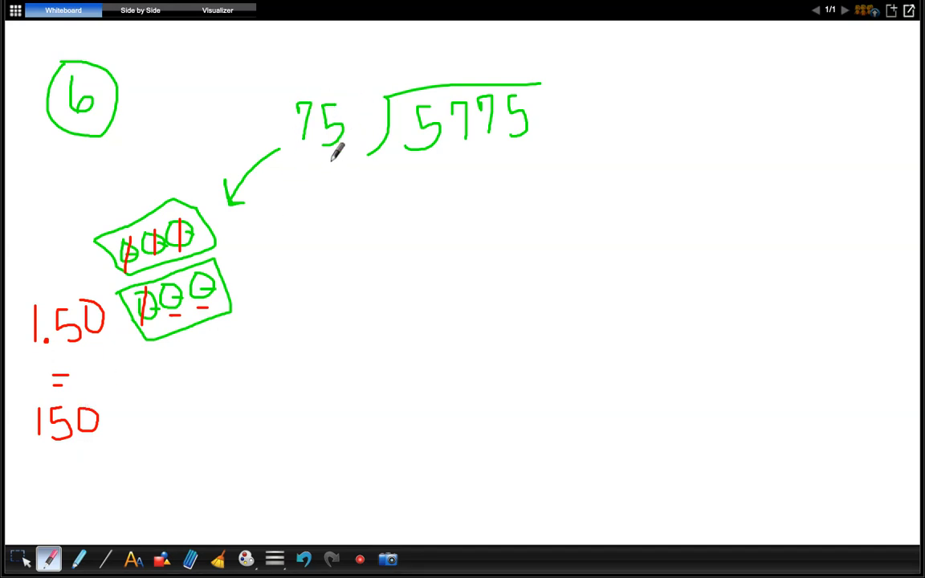
mouse_move(270, 249)
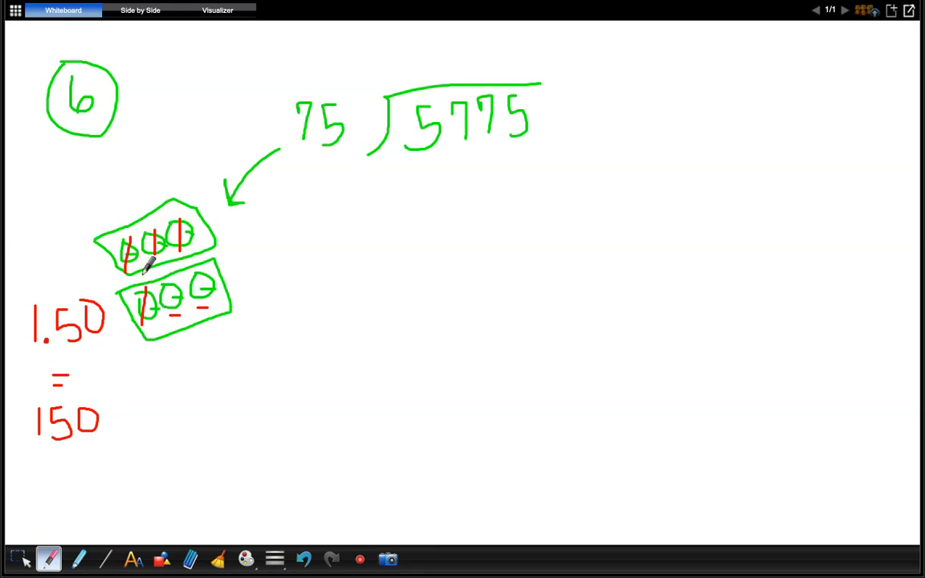
mouse_move(380, 178)
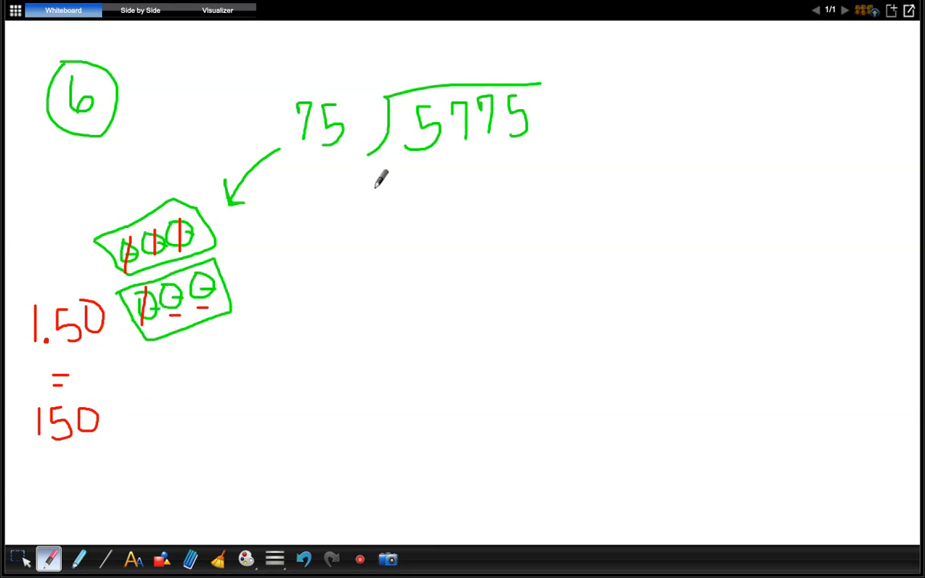
Step: Underline 577 of the dividend in red and set up 75 × at the right side
left_click_drag(407, 159, 450, 159)
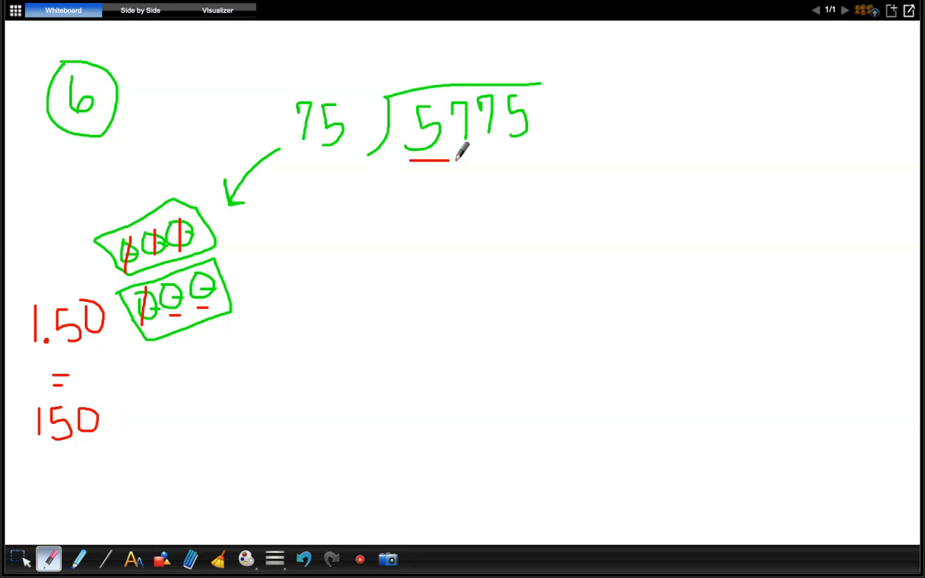
left_click_drag(409, 159, 498, 159)
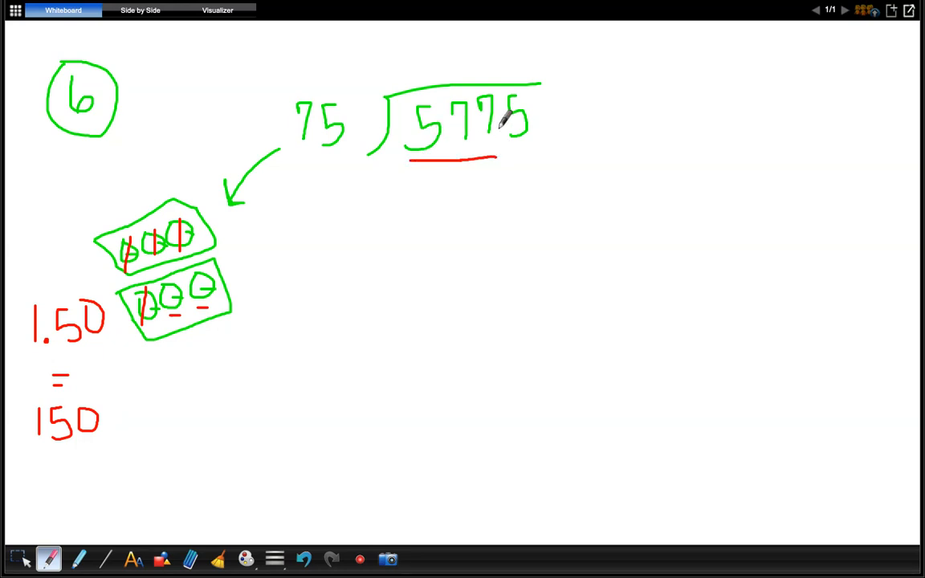
mouse_move(160, 373)
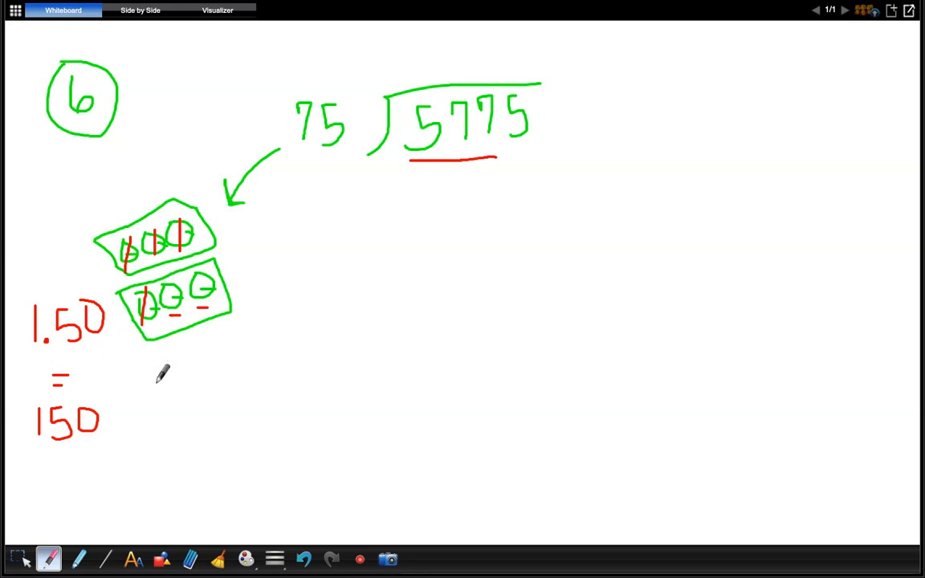
mouse_move(105, 290)
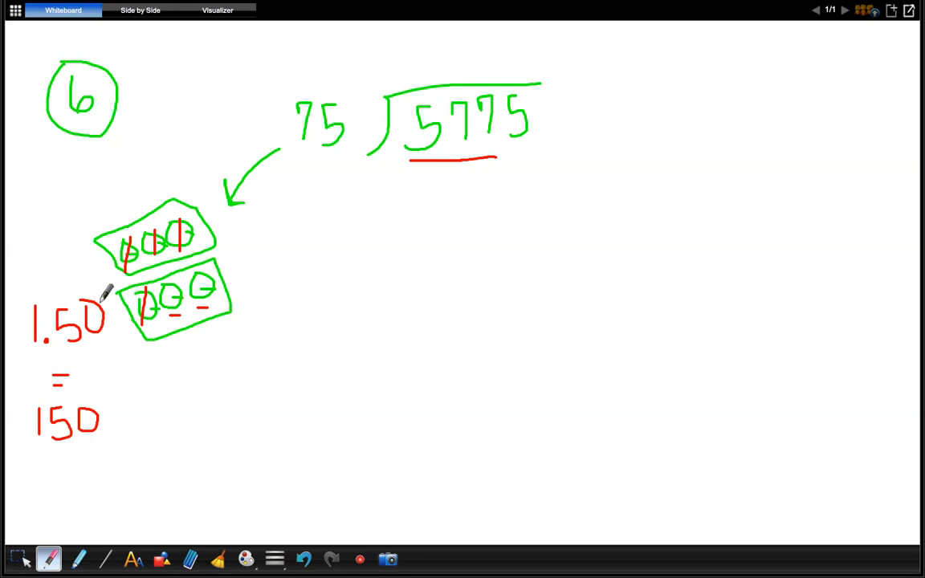
mouse_move(121, 378)
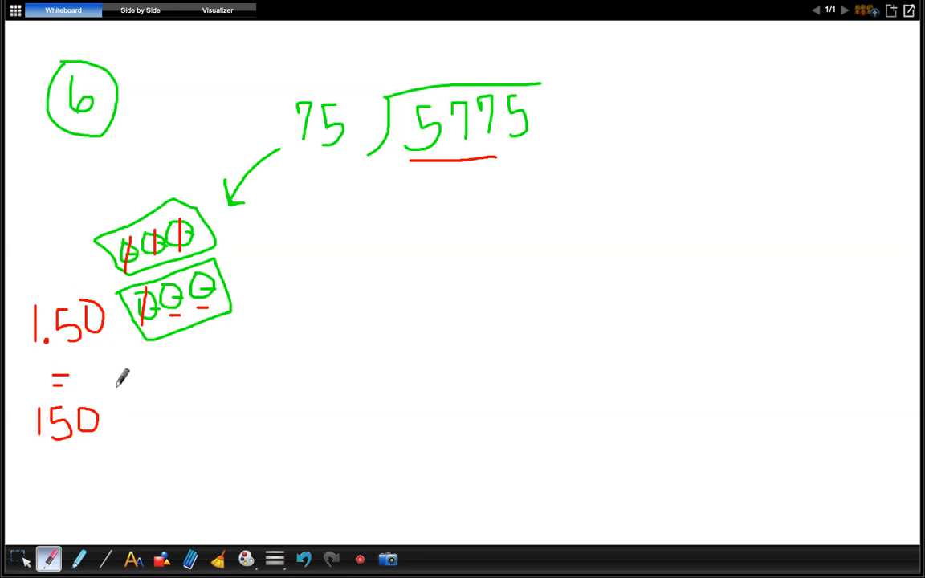
mouse_move(731, 67)
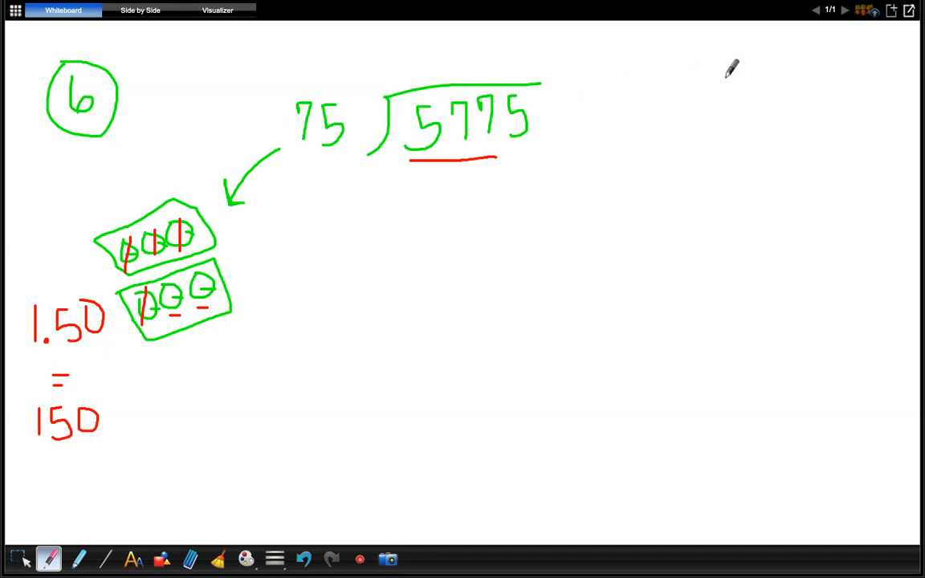
left_click_drag(732, 72, 739, 105)
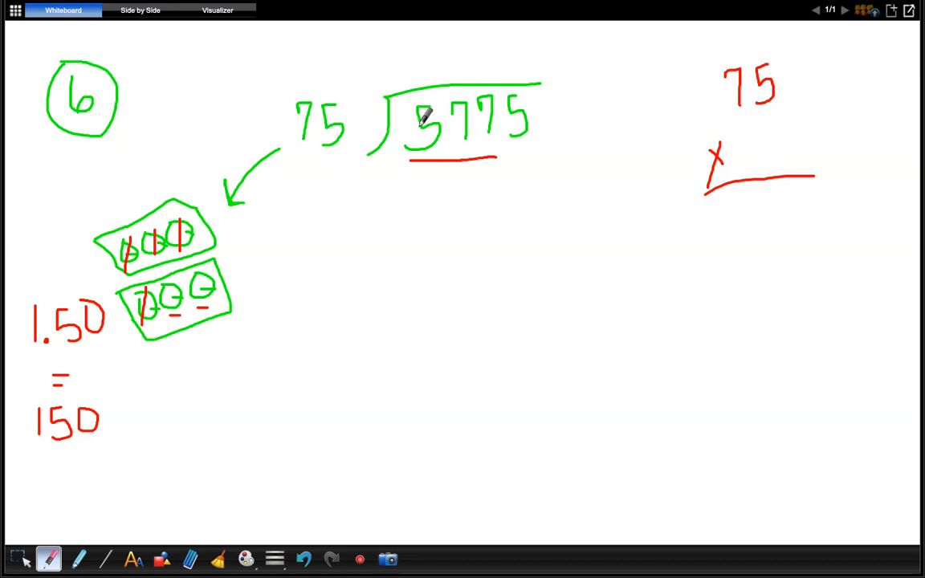
Step: Write the quotient zero above 5775 and the multiplier 7 under 75 with first product digit 5
left_click_drag(405, 99, 398, 61)
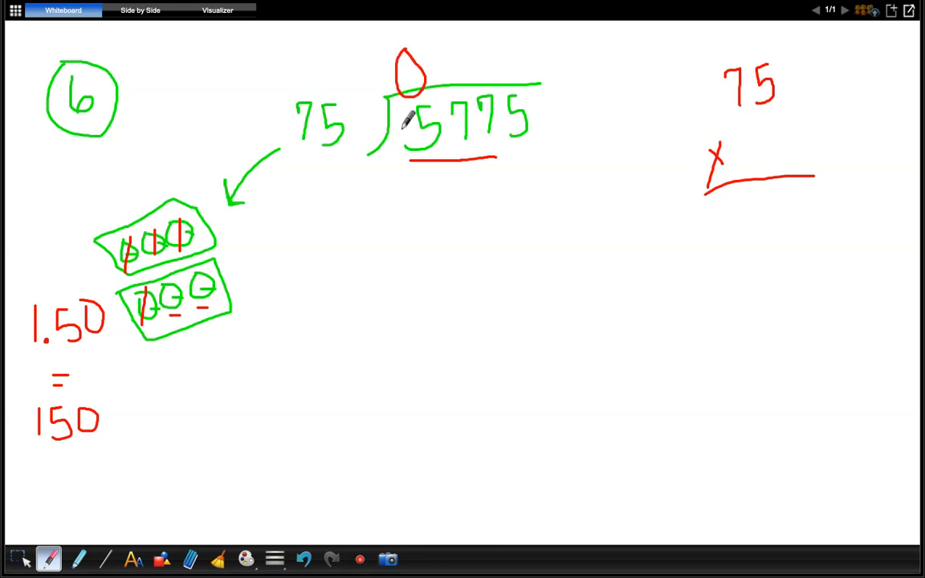
mouse_move(449, 35)
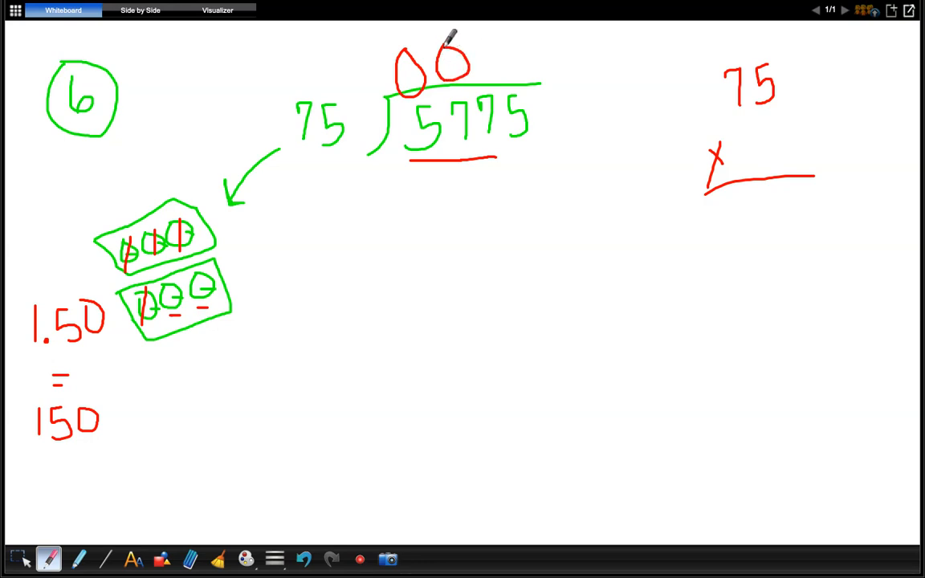
mouse_move(431, 132)
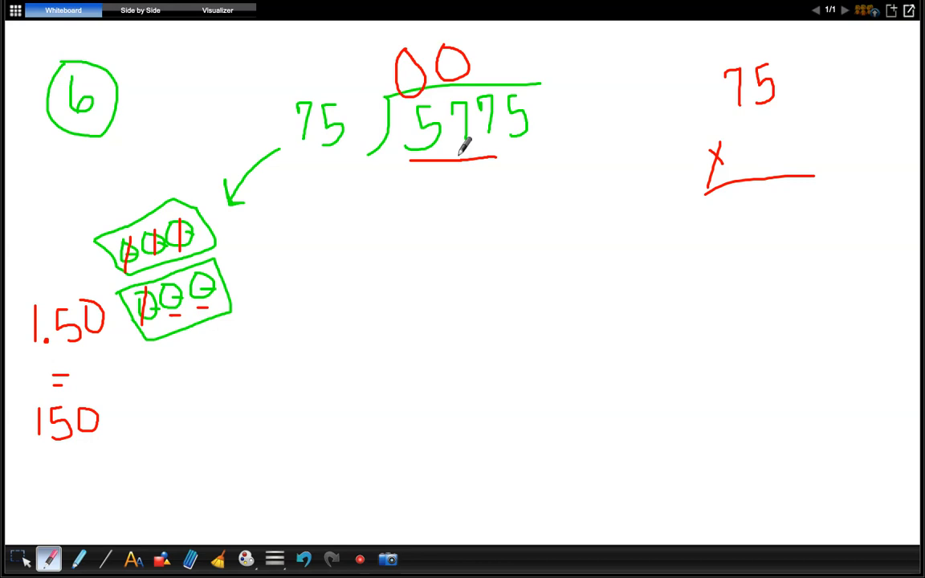
mouse_move(747, 92)
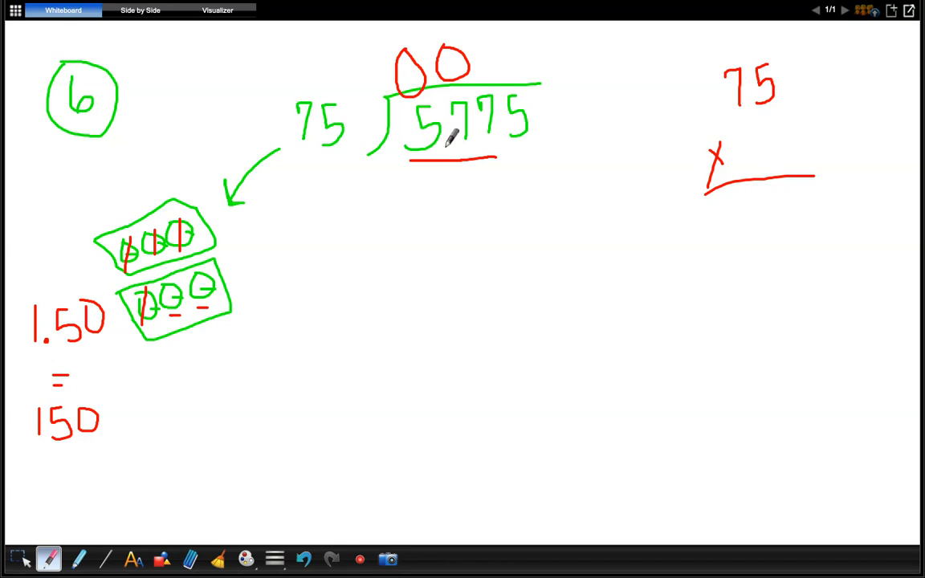
mouse_move(562, 152)
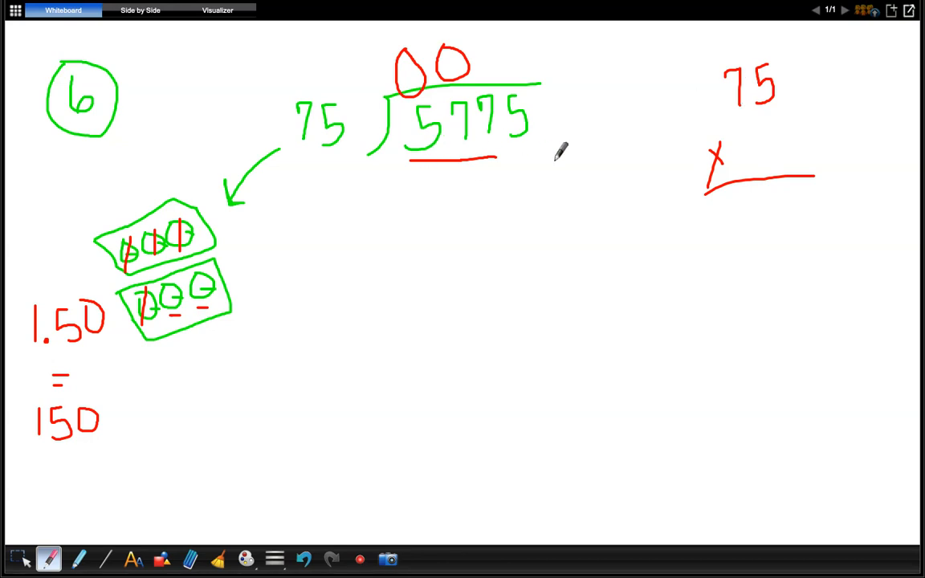
mouse_move(730, 148)
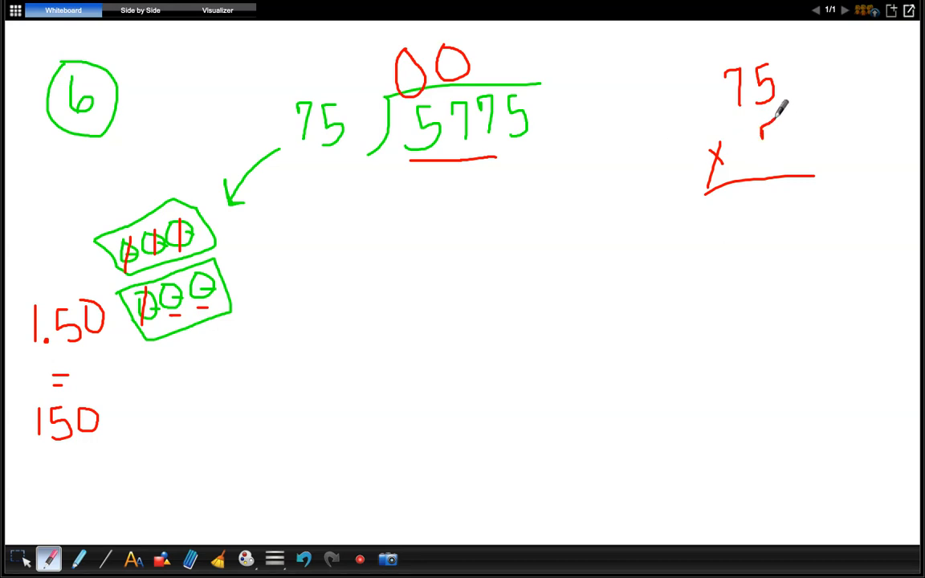
left_click_drag(768, 129, 783, 158)
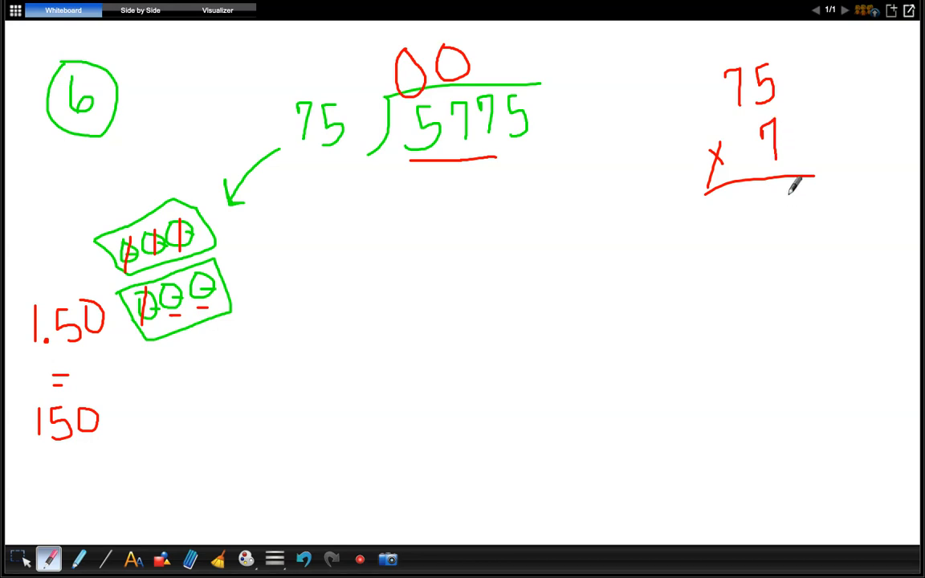
left_click_drag(795, 196, 783, 232)
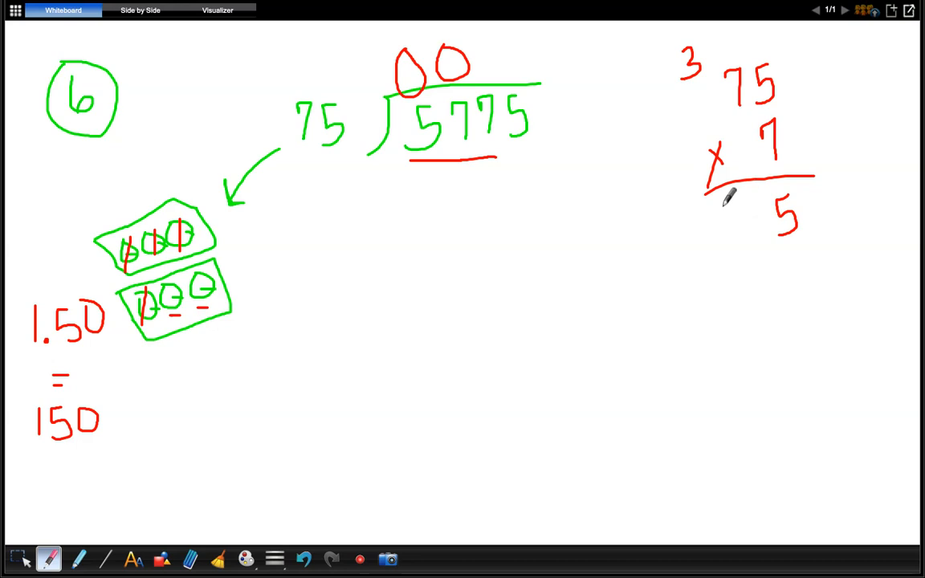
Step: Complete the product 525 with carry 3 and start a second 75 below
left_click_drag(720, 232, 731, 209)
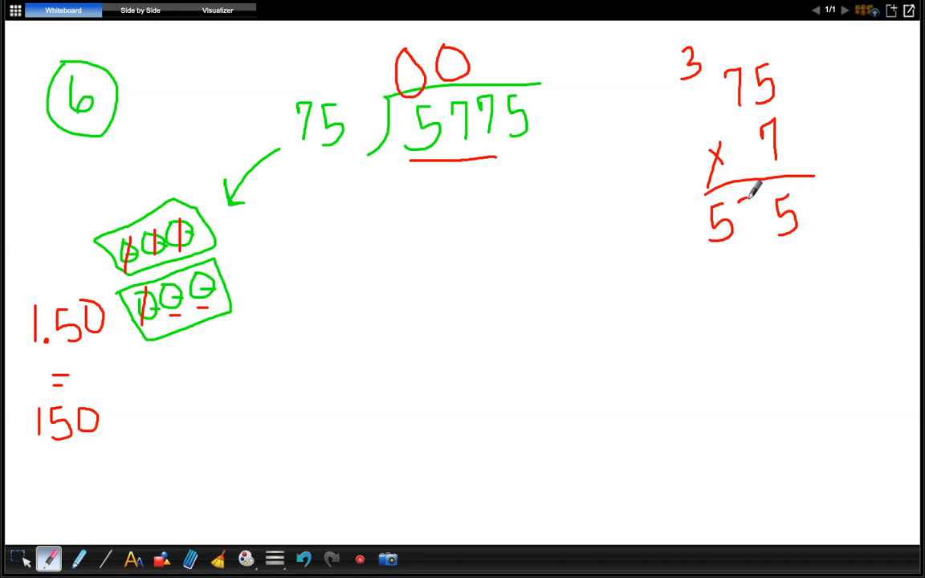
left_click_drag(739, 201, 751, 241)
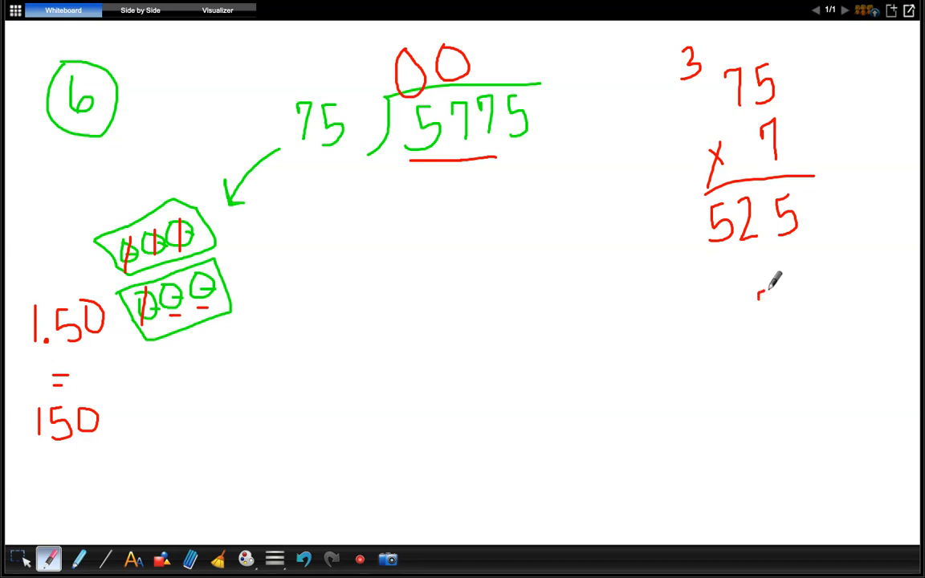
left_click_drag(763, 289, 811, 322)
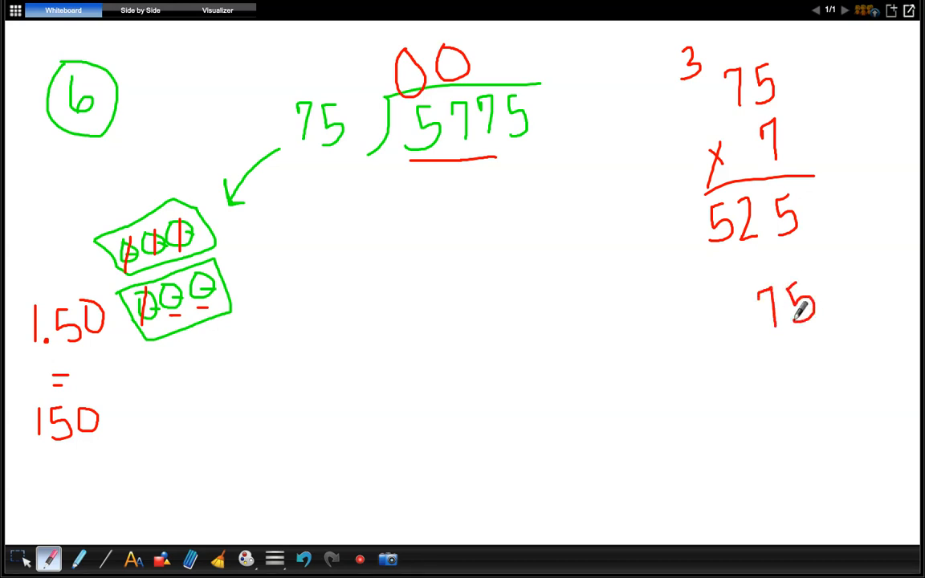
Step: Work out 75 × 8 = 600 with carry 4, then add quotient 7 and box 75 × 7
left_click_drag(758, 353, 742, 390)
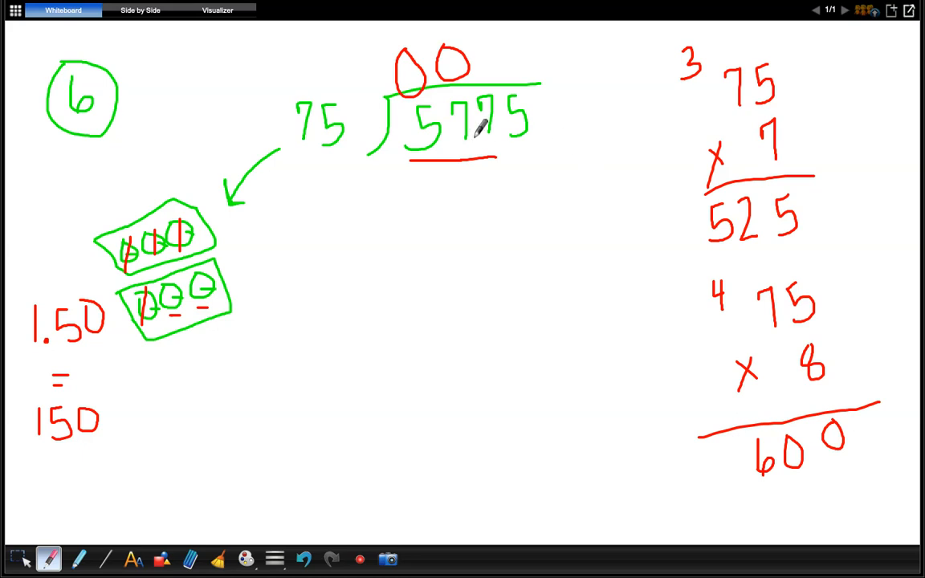
mouse_move(533, 238)
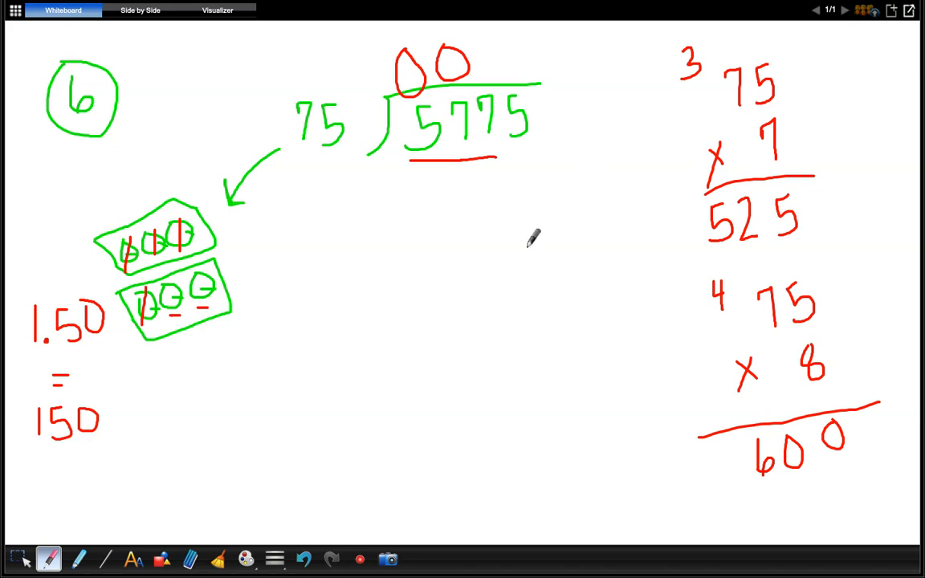
left_click_drag(710, 40, 650, 132)
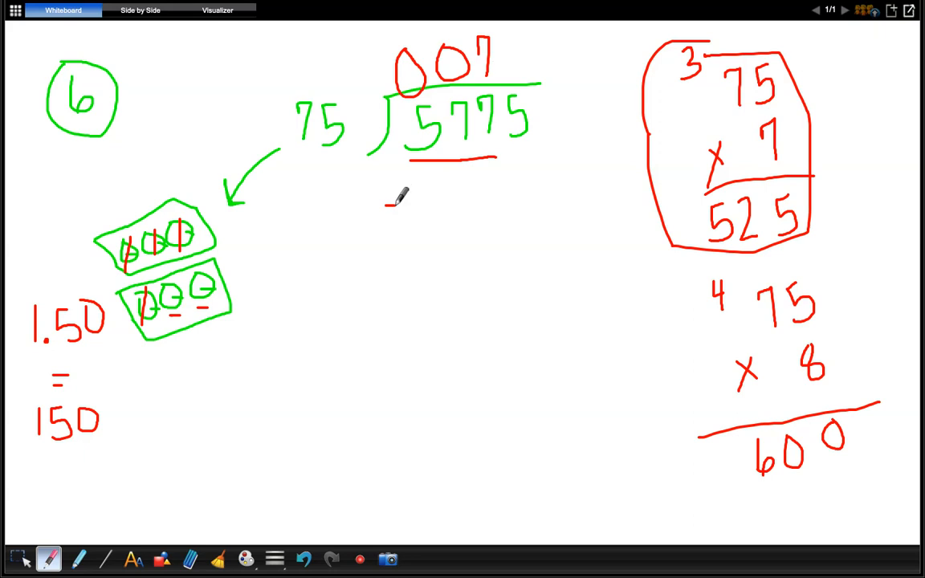
Step: Subtract 525 from 577 to get 52 and bring down the last 5 to make 525
left_click_drag(389, 205, 430, 196)
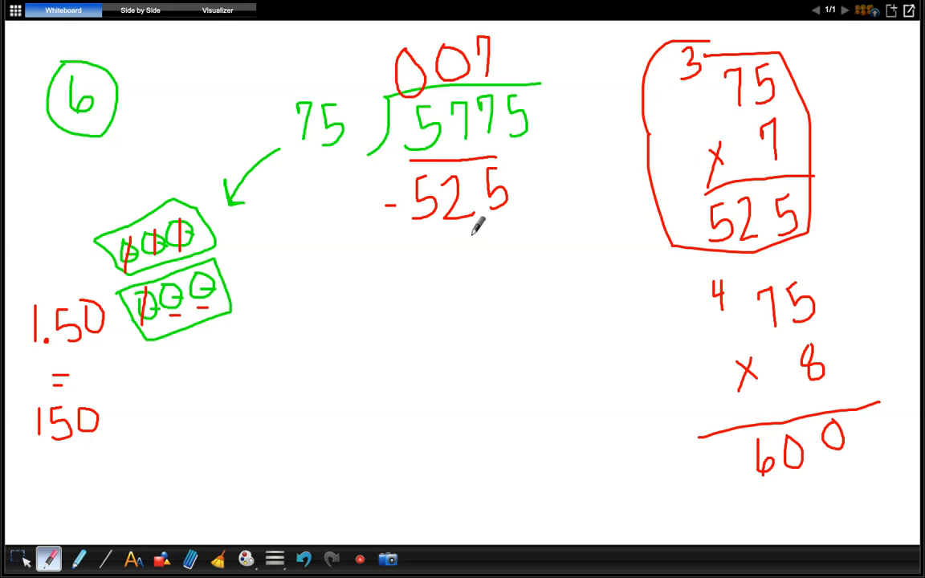
left_click_drag(369, 237, 562, 233)
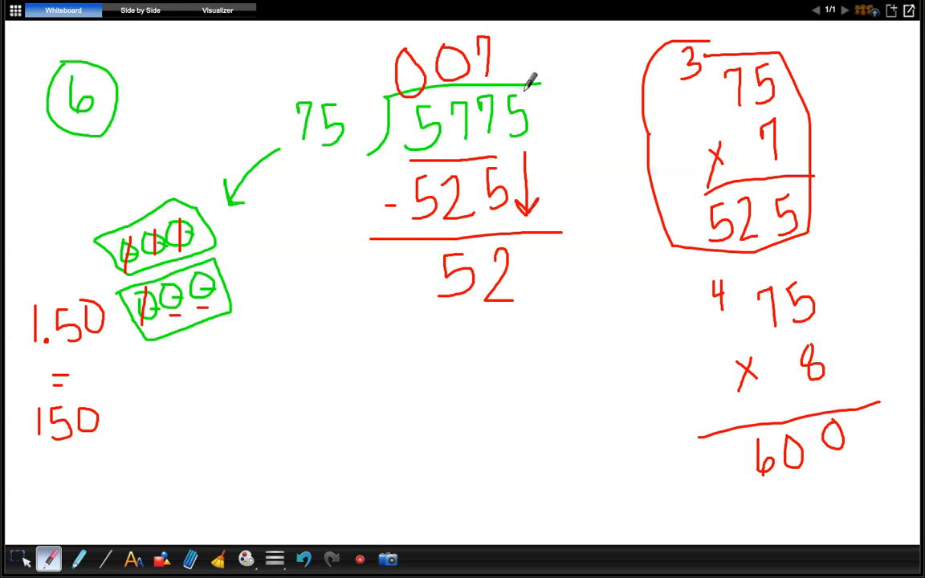
left_click_drag(514, 84, 514, 144)
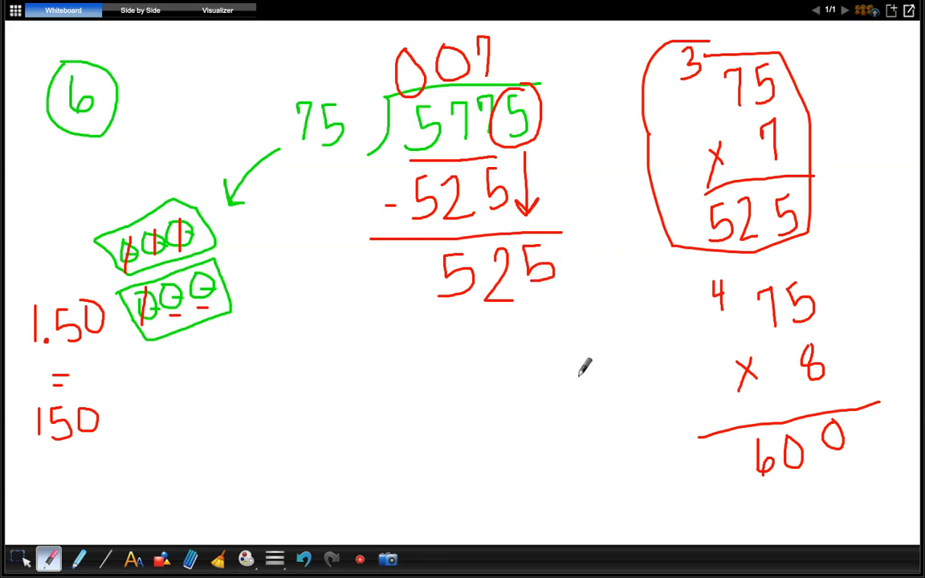
Step: Add the second quotient 7, subtract 525 again and write remainder 0
left_click_drag(603, 215, 658, 208)
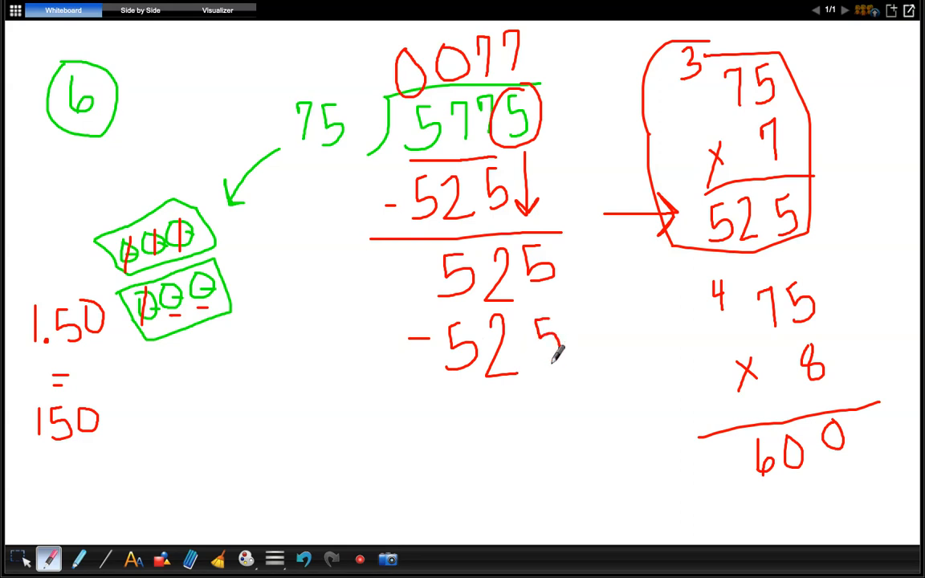
left_click_drag(382, 404, 643, 373)
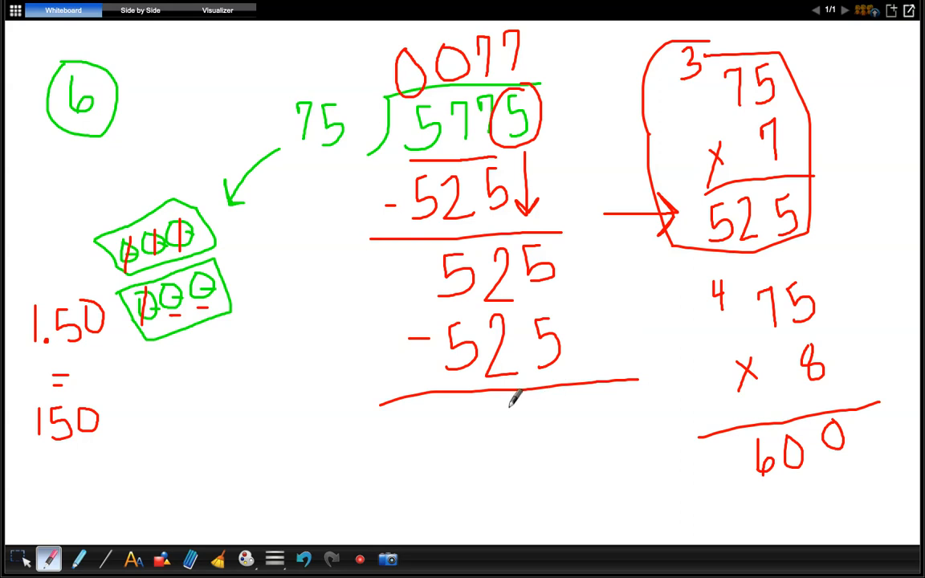
left_click_drag(517, 393, 481, 495)
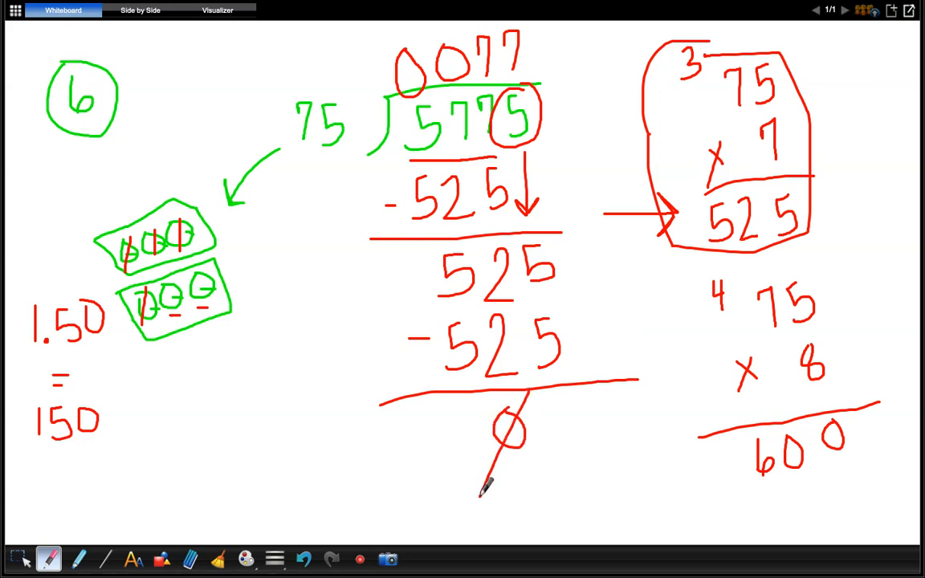